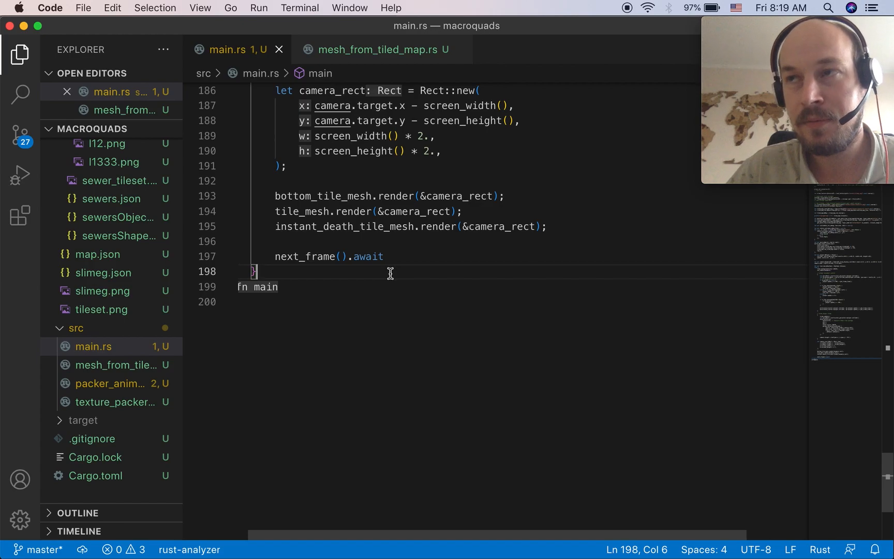
mouse_move(380, 244)
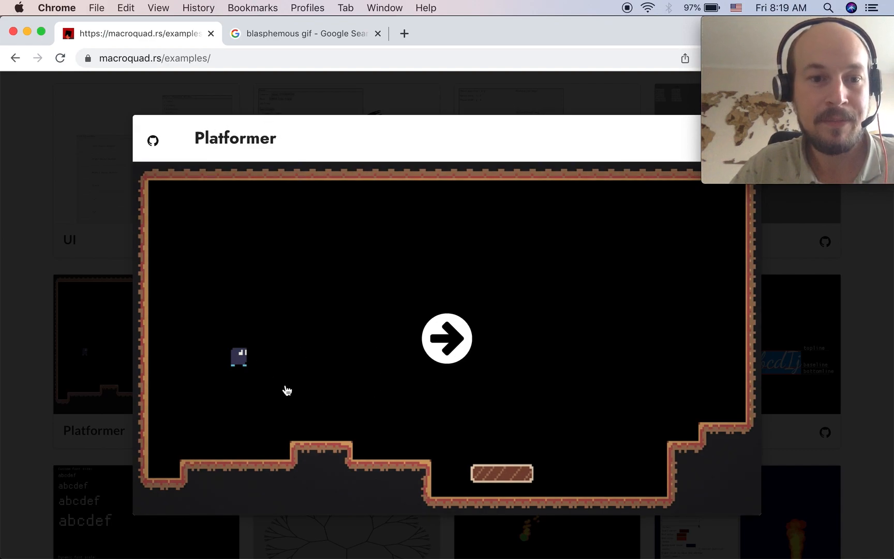
mouse_move(308, 347)
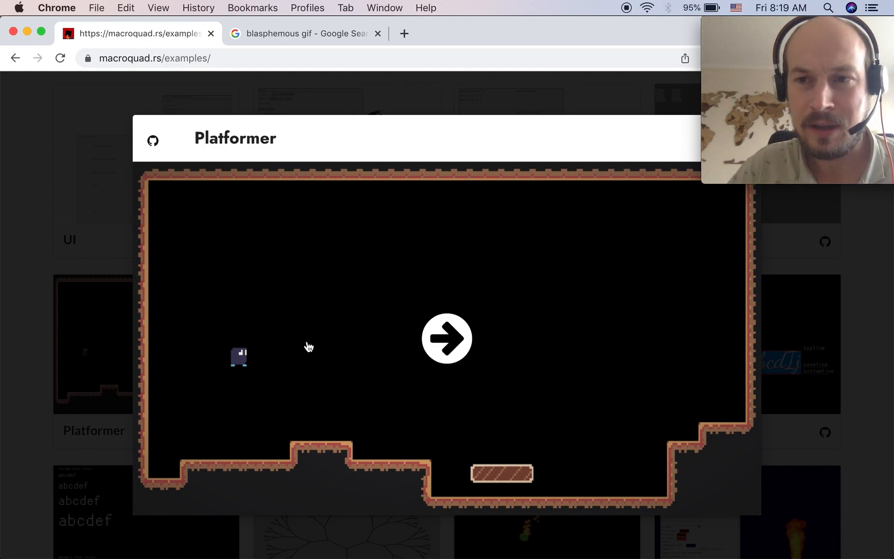
mouse_move(281, 249)
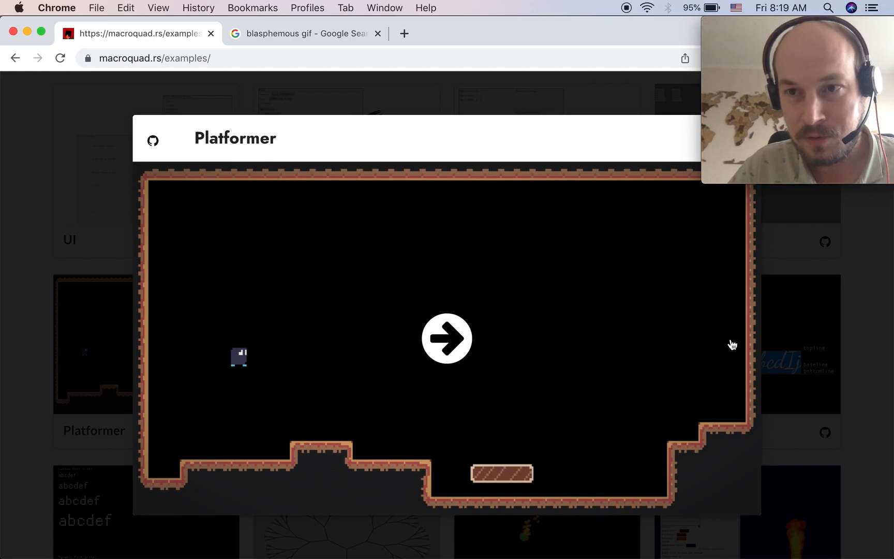
mouse_move(690, 159)
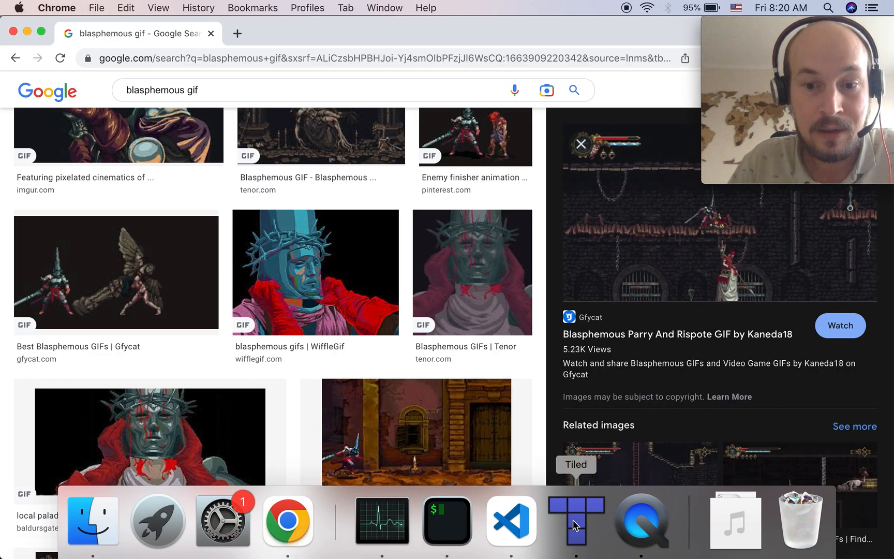
View l1.tmx's layers in Tiled and a tile's breakableBrick and collision properties.
left_click(575, 519)
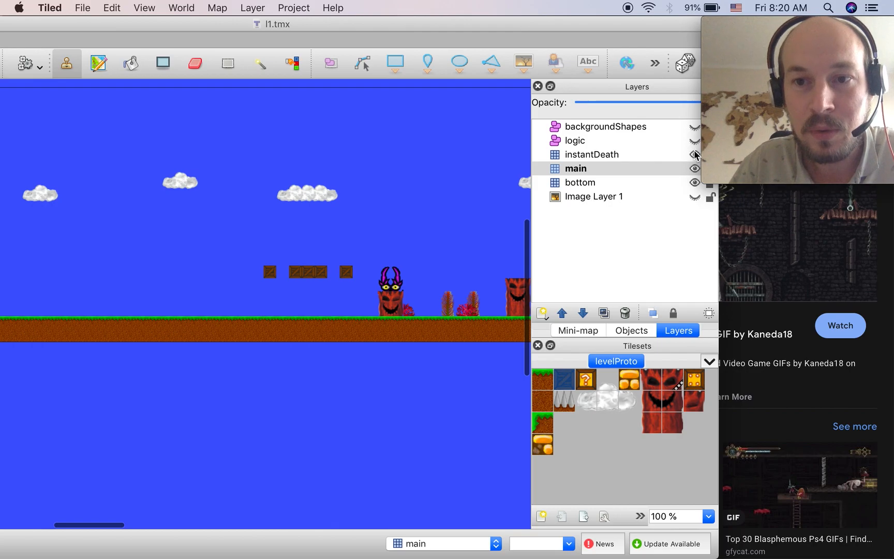
left_click(575, 168)
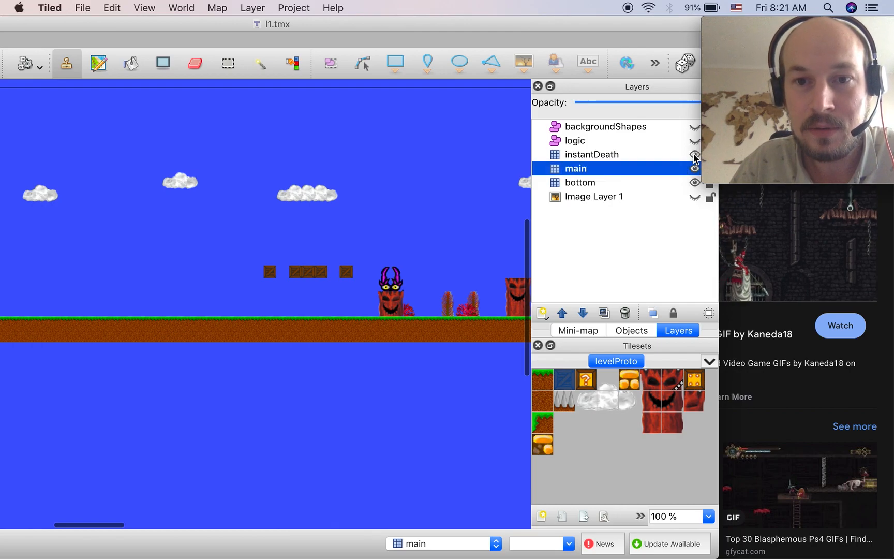
left_click(695, 154)
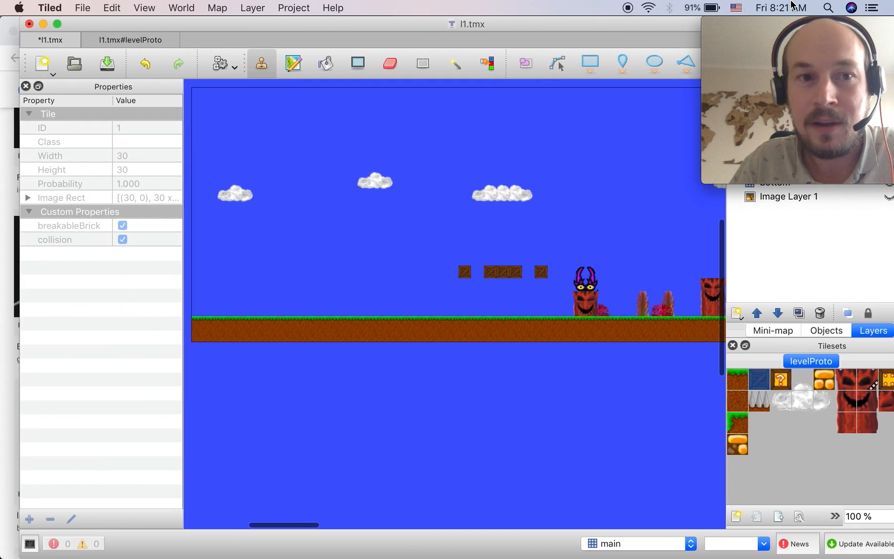
mouse_move(509, 519)
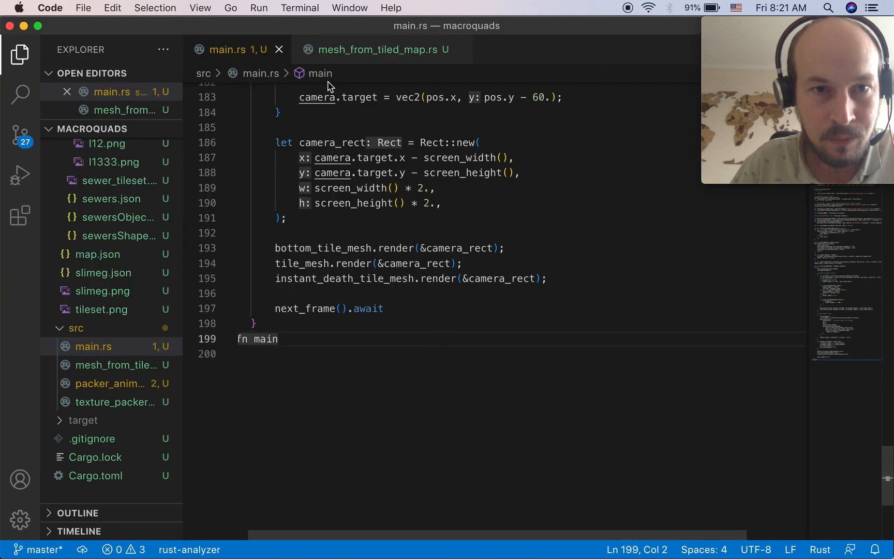
Open mesh_from_tiled_map.rs and run the Platformer with cargo run from iTerm.
left_click(381, 50)
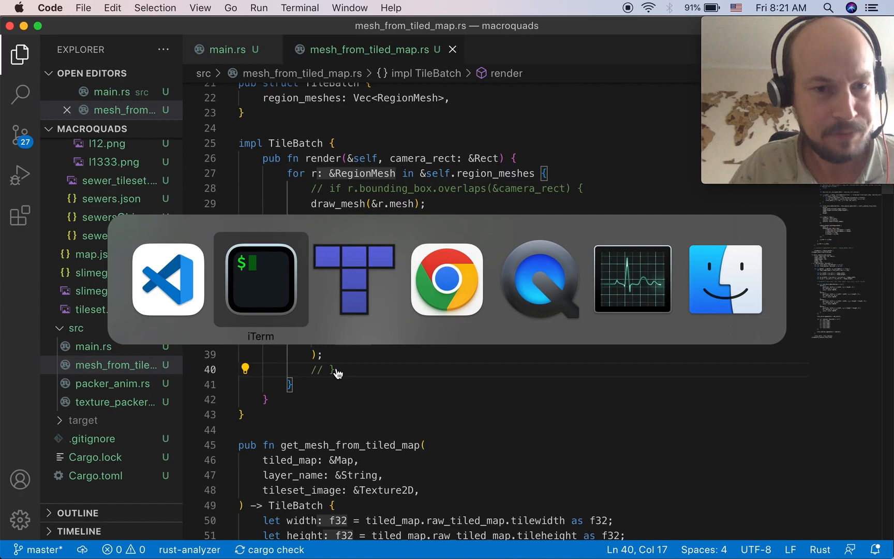
left_click(260, 279)
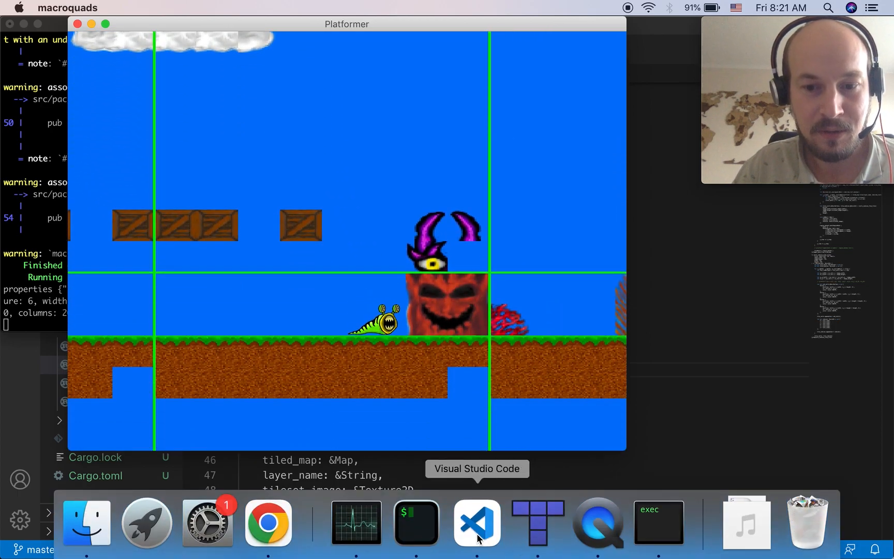
Check macroquads at ~86% CPU in Activity Monitor, then uncomment the bounding_box overlap check.
left_click(355, 521)
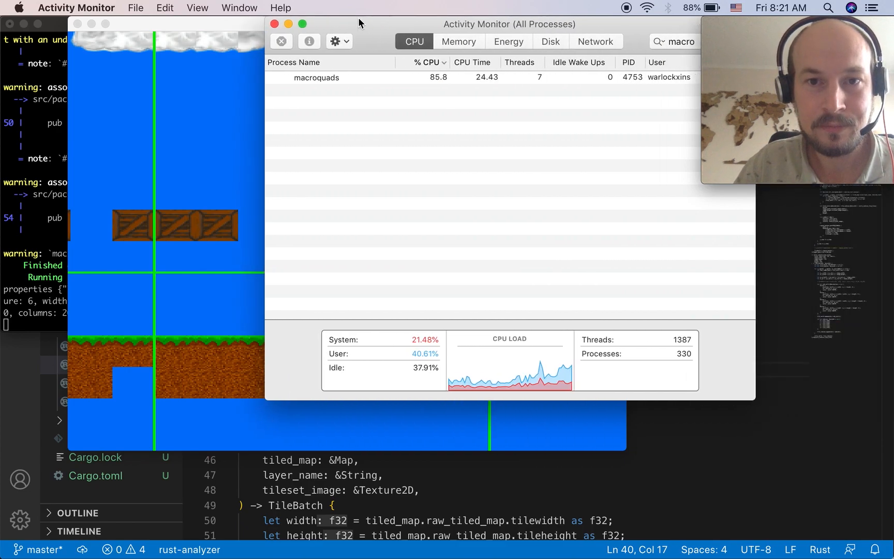
mouse_move(442, 75)
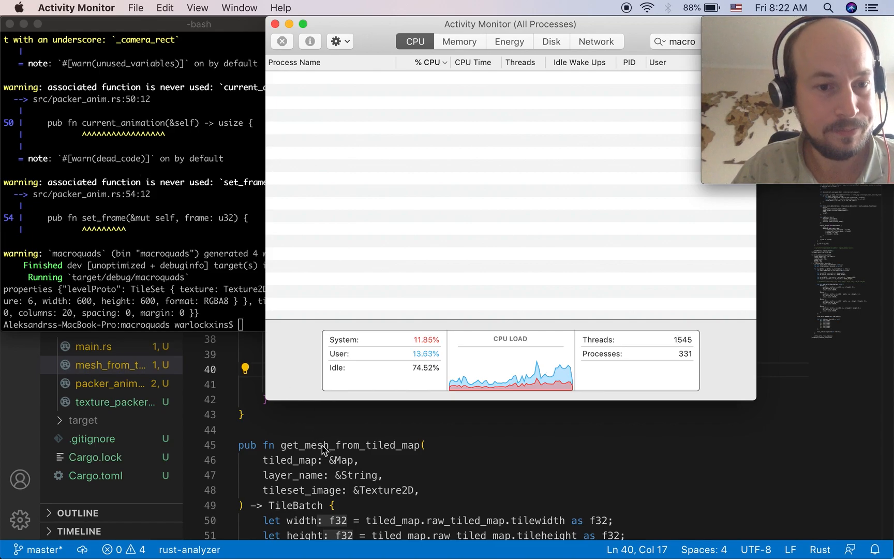
left_click(367, 234)
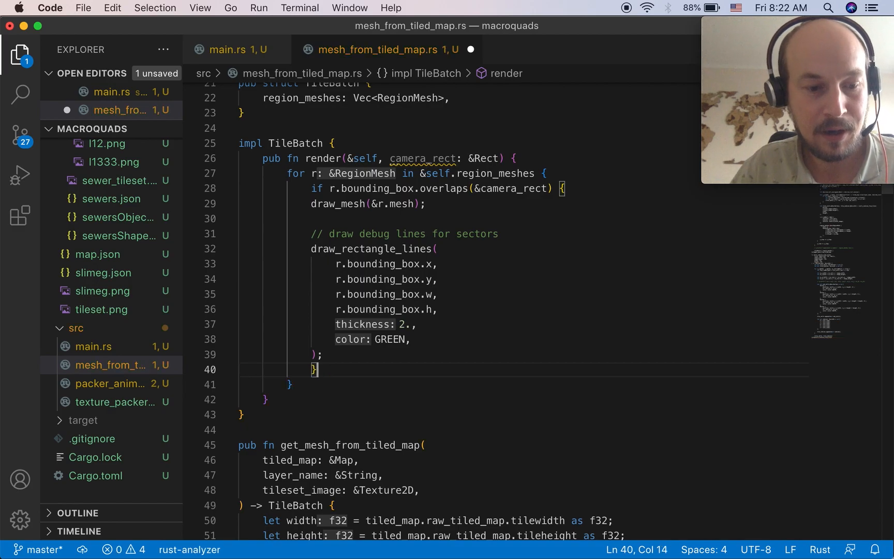
Save the culling change and rerun the game, now drawing only nearby sectors at ~28% CPU.
key("cmd+tab")
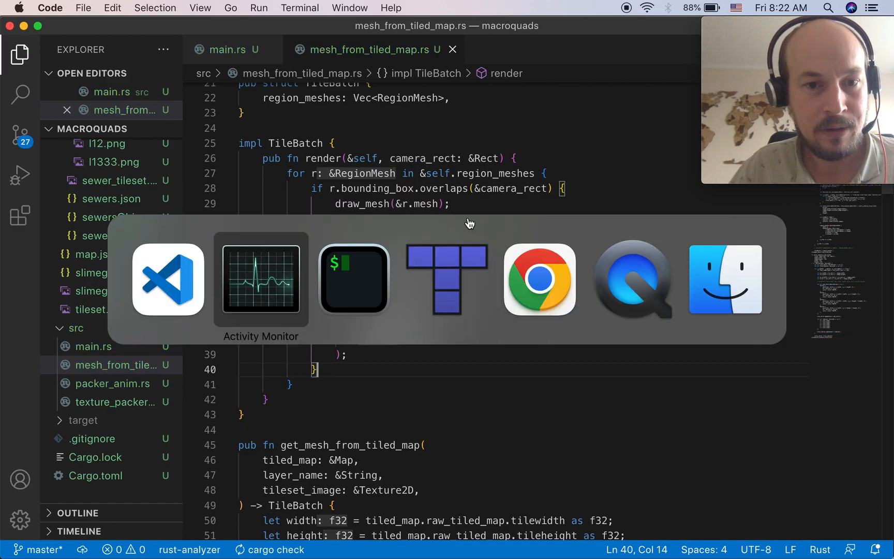
left_click(353, 278)
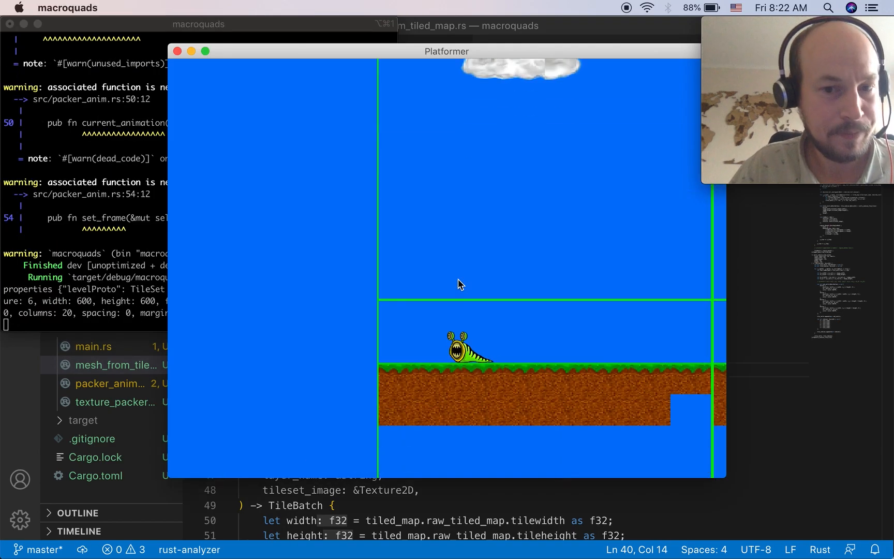
mouse_move(479, 223)
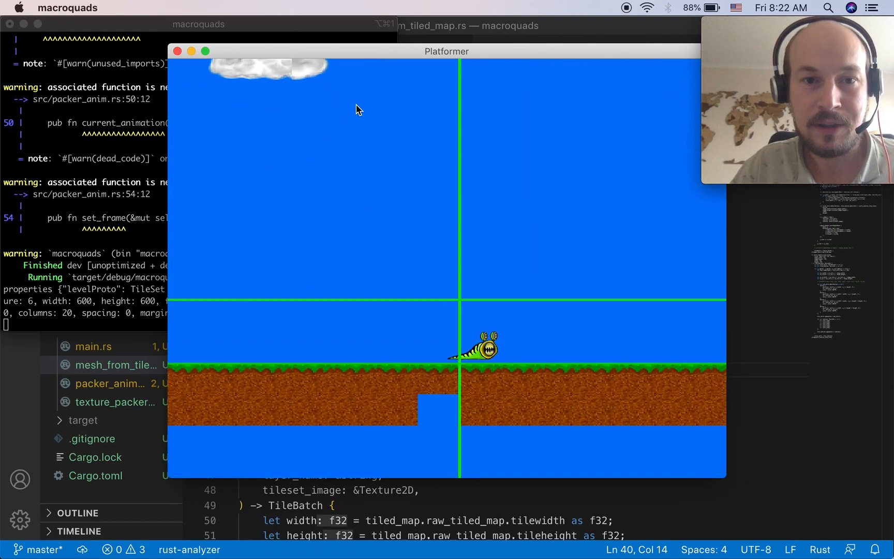
mouse_move(265, 193)
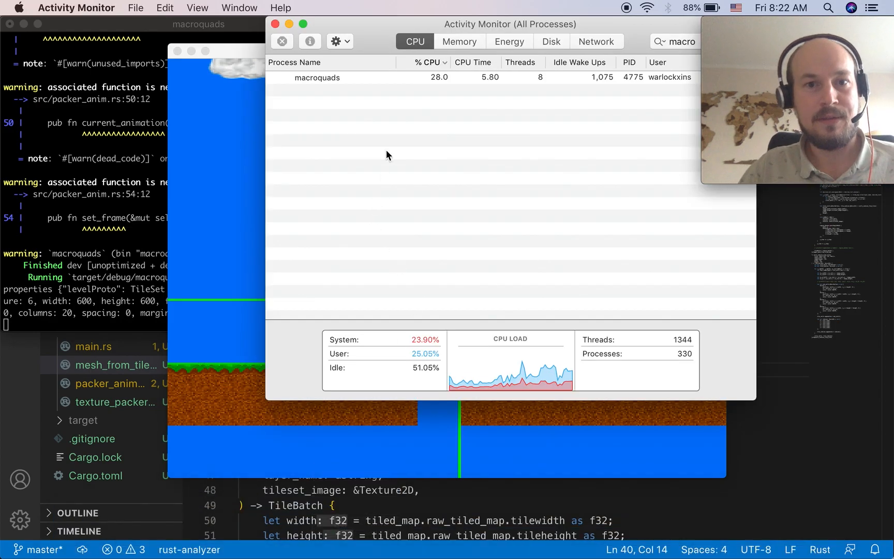
mouse_move(387, 125)
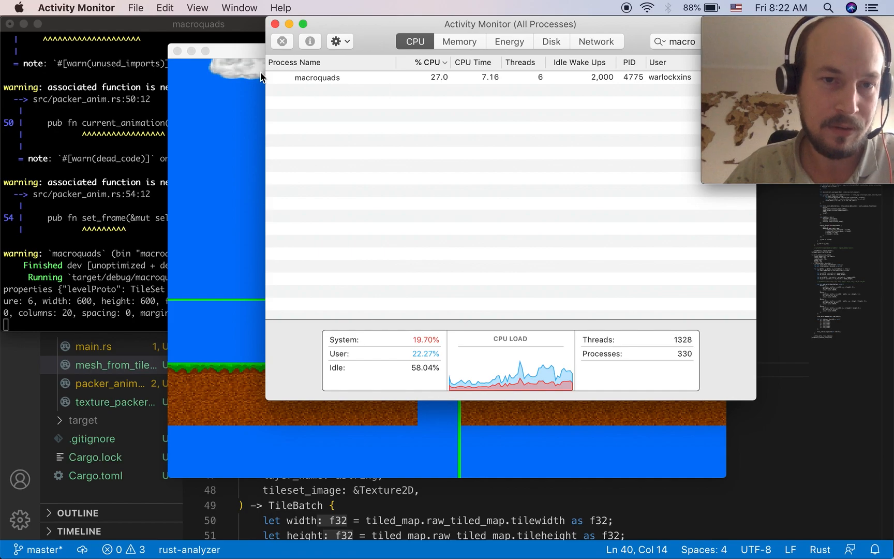
mouse_move(269, 427)
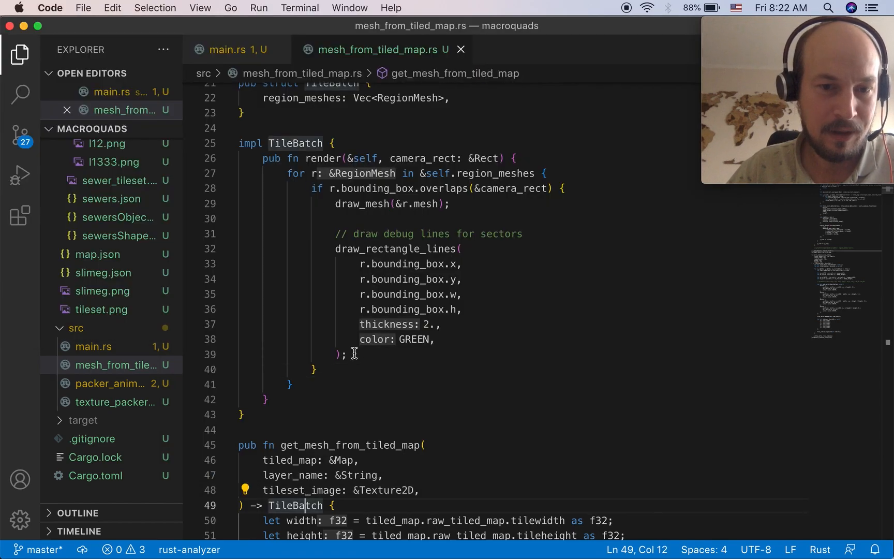
Comment out the debug outlines, watch macroquads stay near 10% CPU beside the game, return to VS Code.
key("cmd+/")
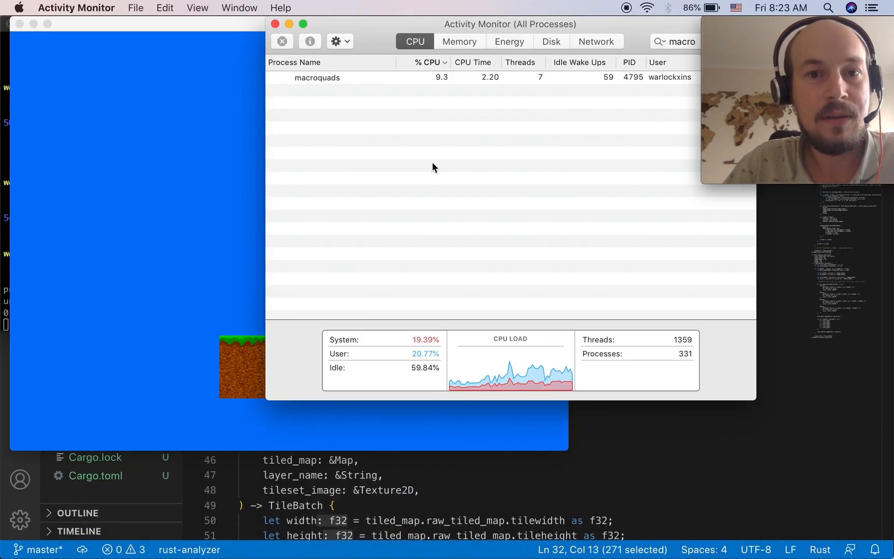
mouse_move(238, 216)
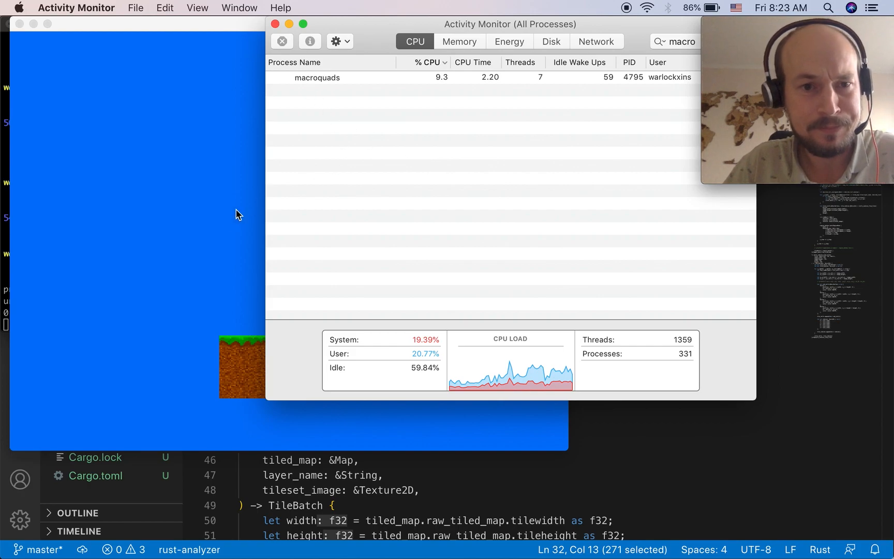
left_click_drag(509, 24, 536, 24)
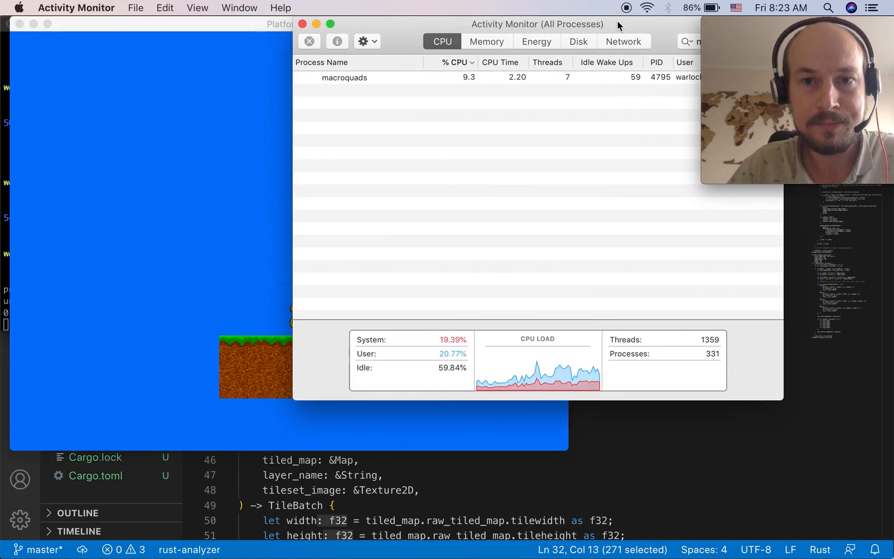
left_click_drag(536, 24, 607, 24)
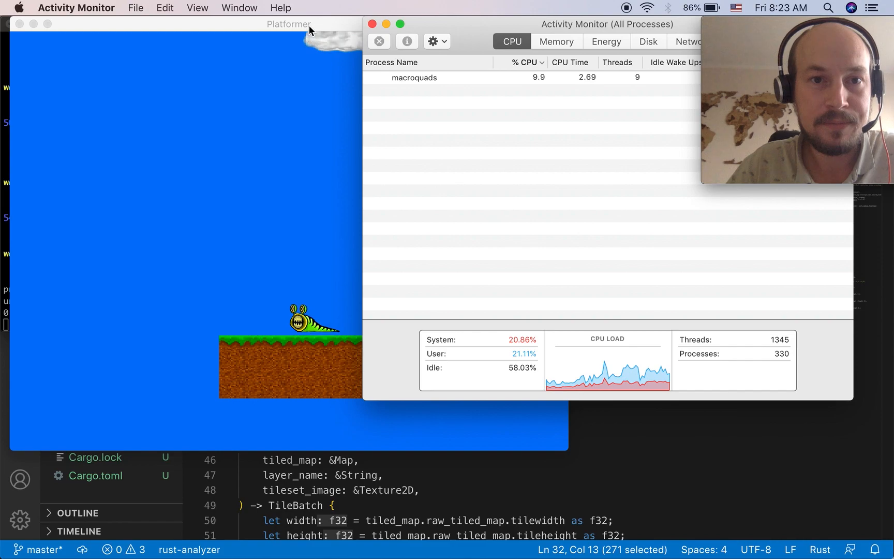
left_click(290, 24)
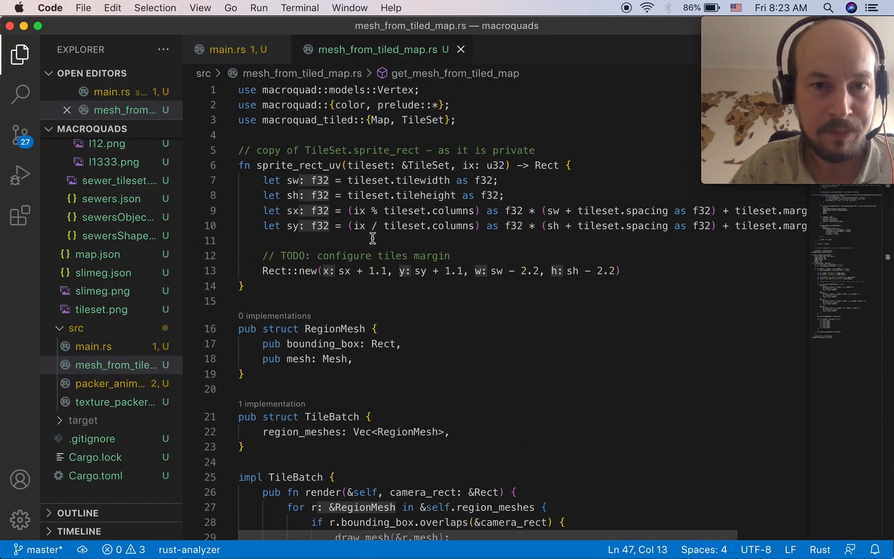
scroll("down", 3)
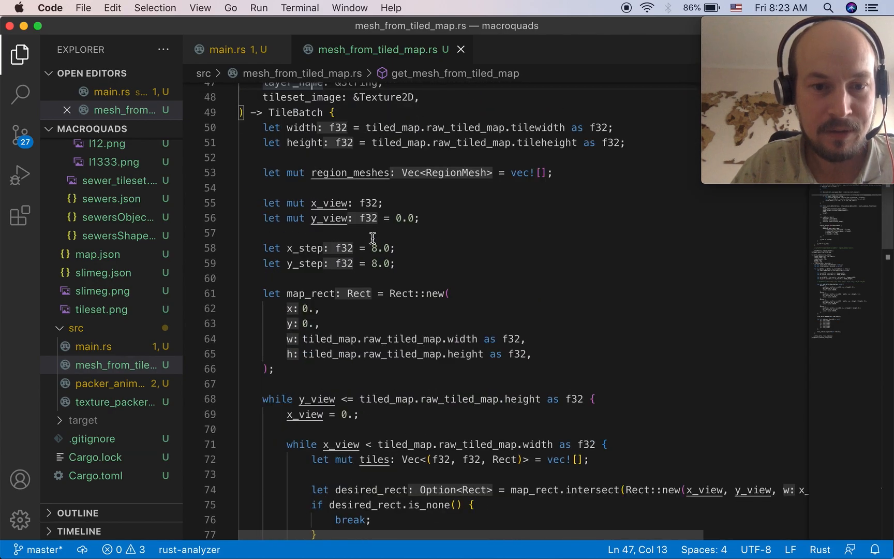
scroll("down", 3)
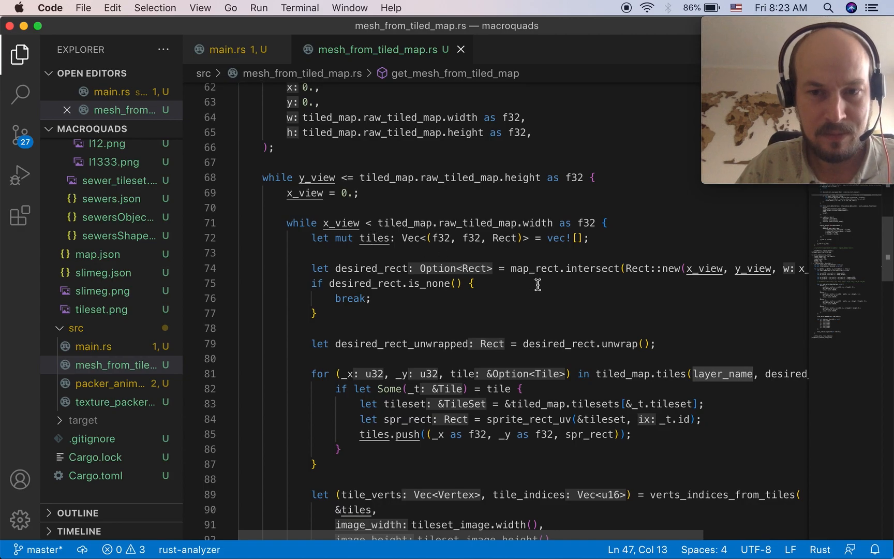
left_click_drag(501, 269, 609, 269)
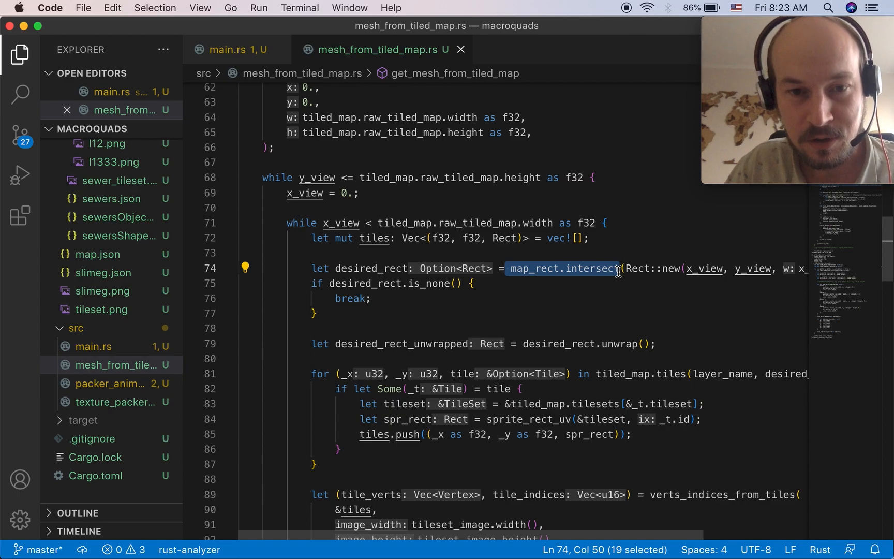
mouse_move(644, 333)
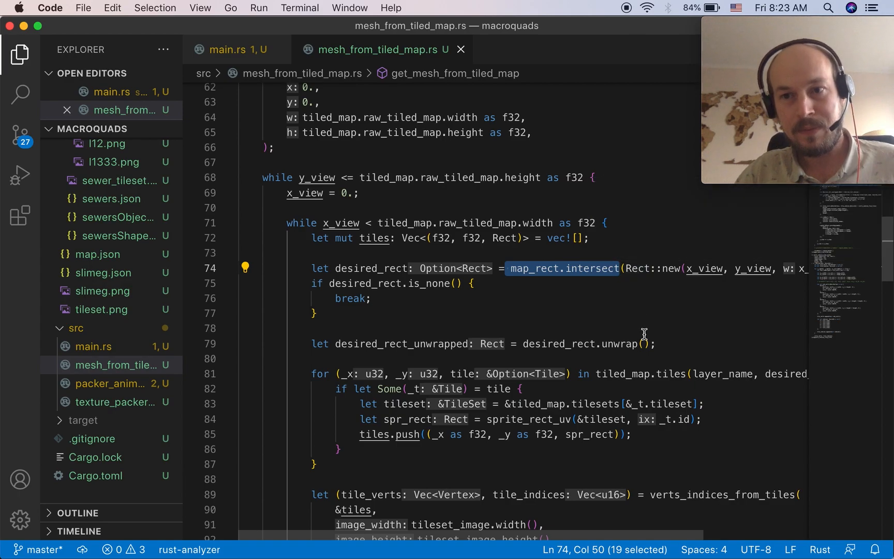
mouse_move(639, 333)
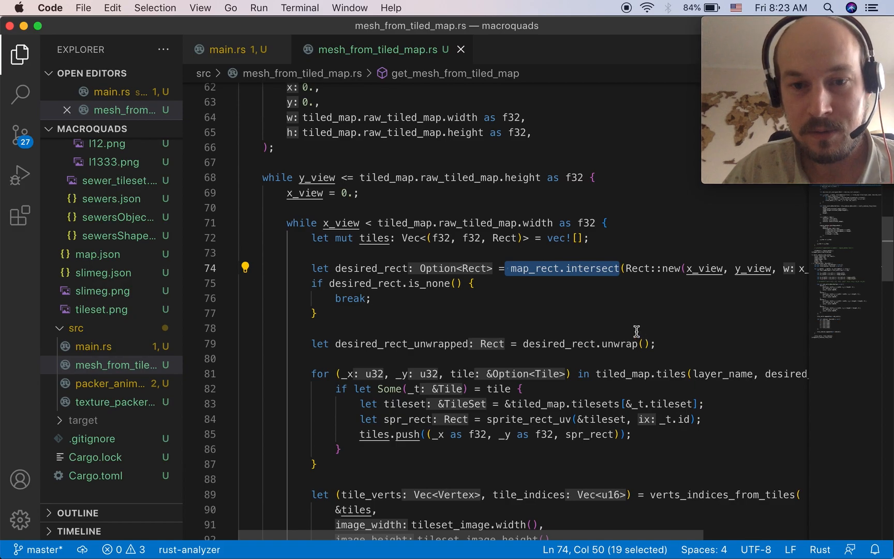
mouse_move(536, 522)
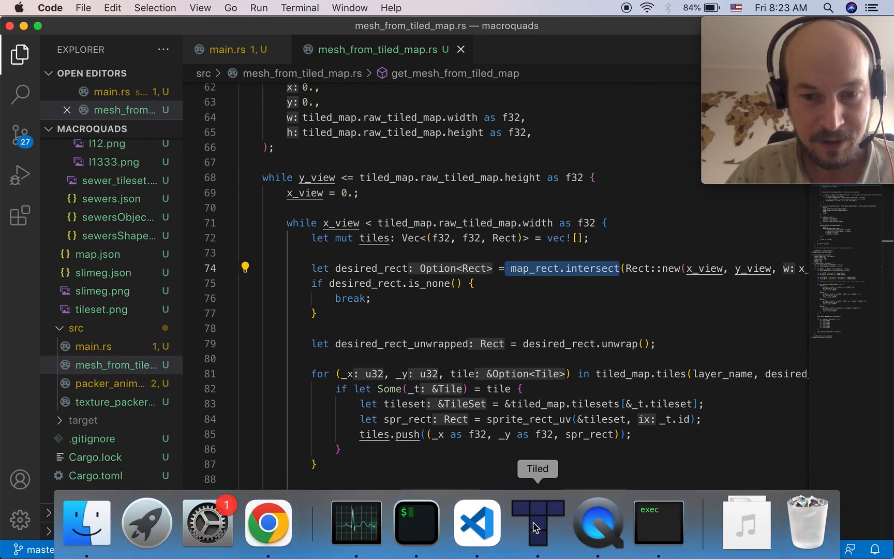
left_click(535, 522)
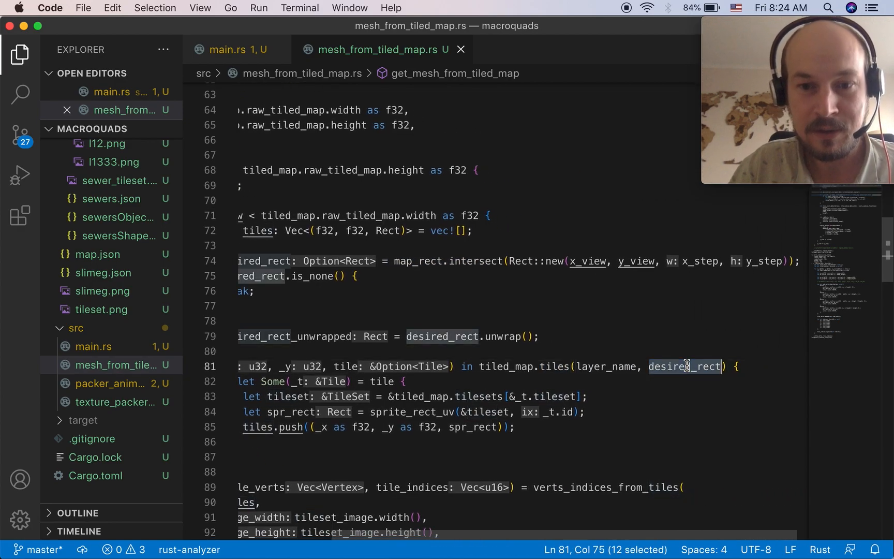
scroll("left", 3)
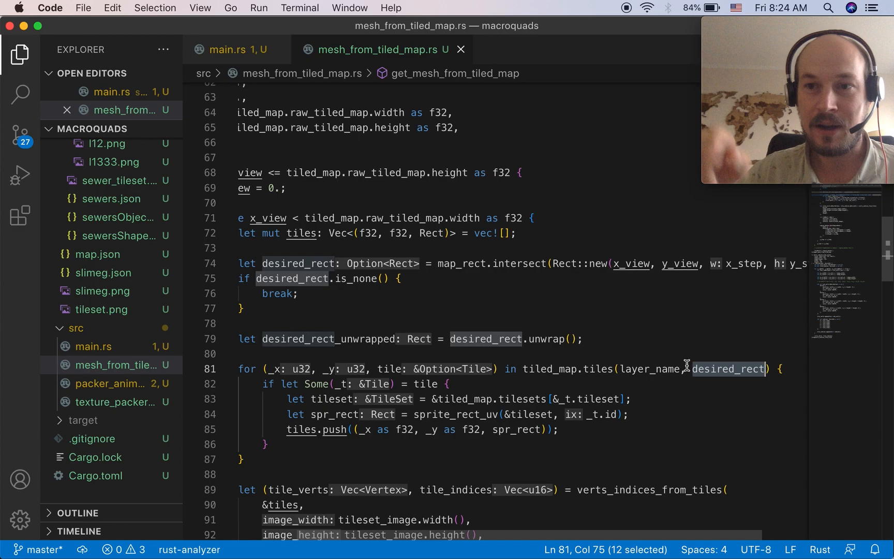
mouse_move(536, 487)
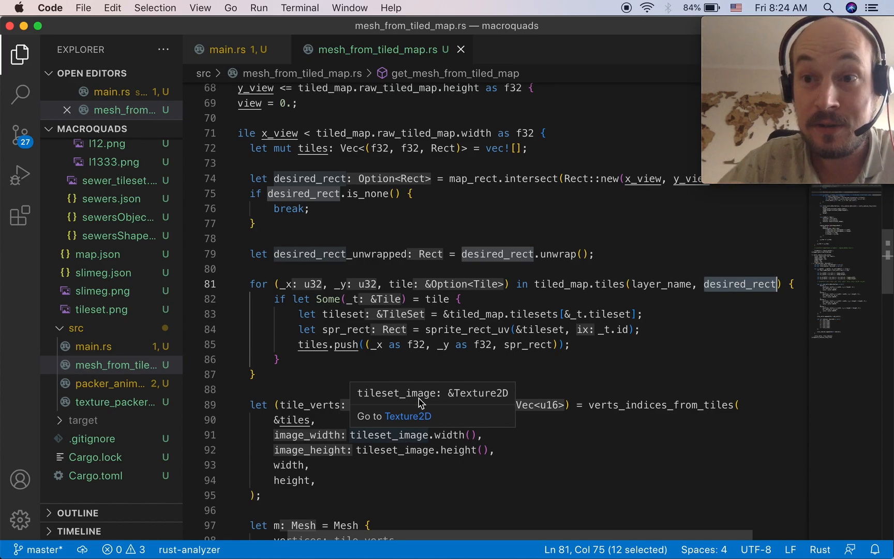
left_click(536, 520)
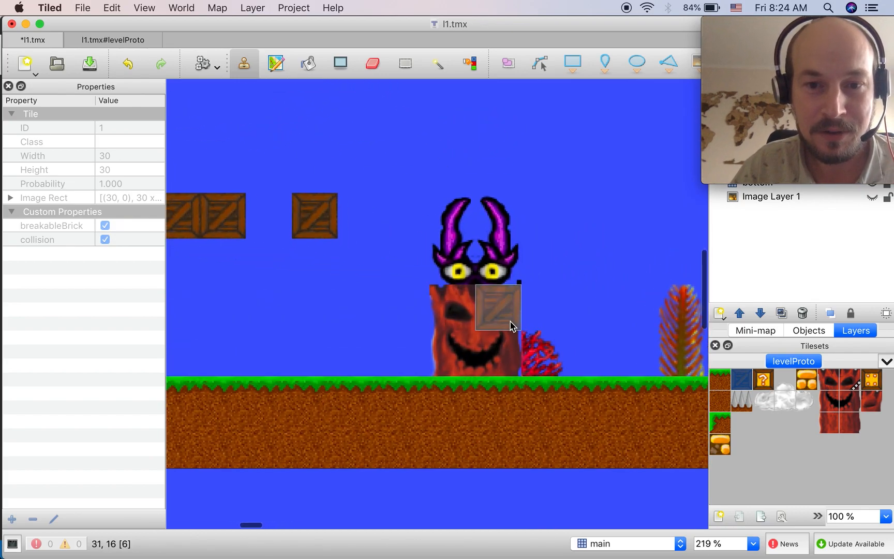
left_click_drag(496, 309, 543, 492)
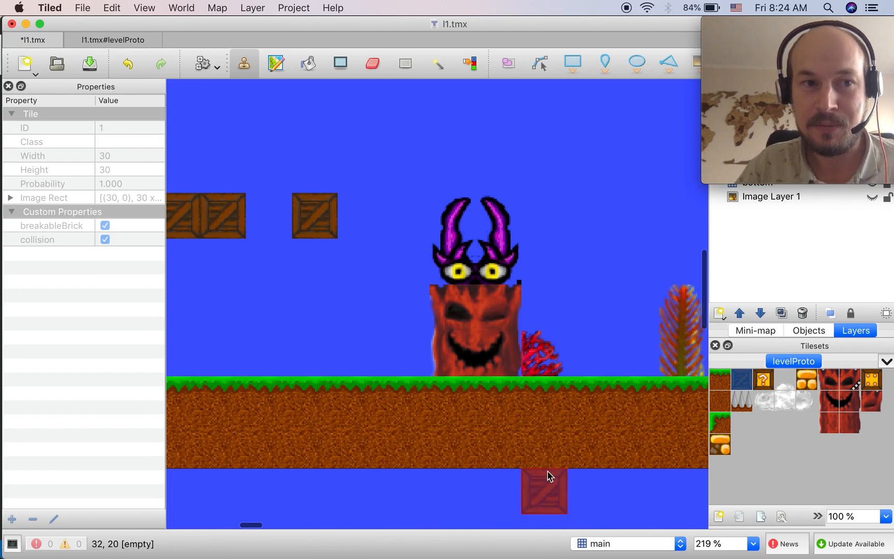
left_click_drag(543, 492, 590, 352)
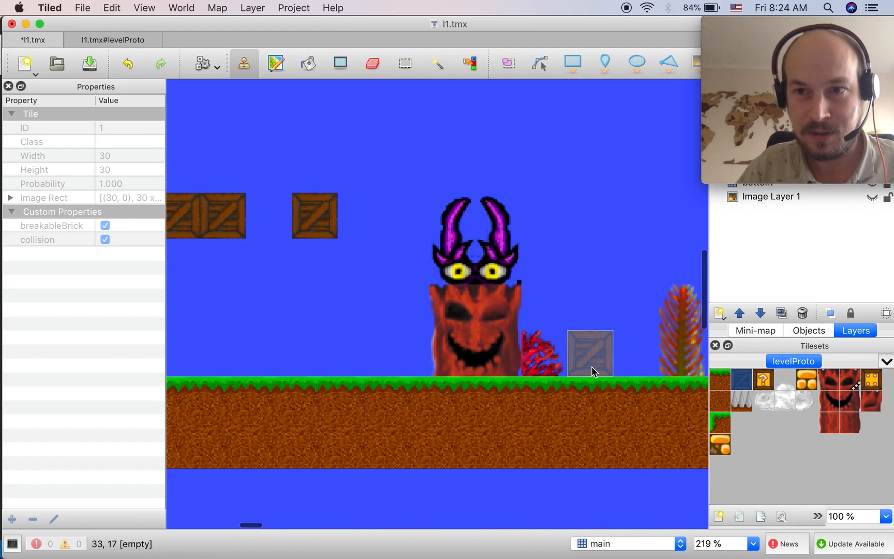
left_click(497, 445)
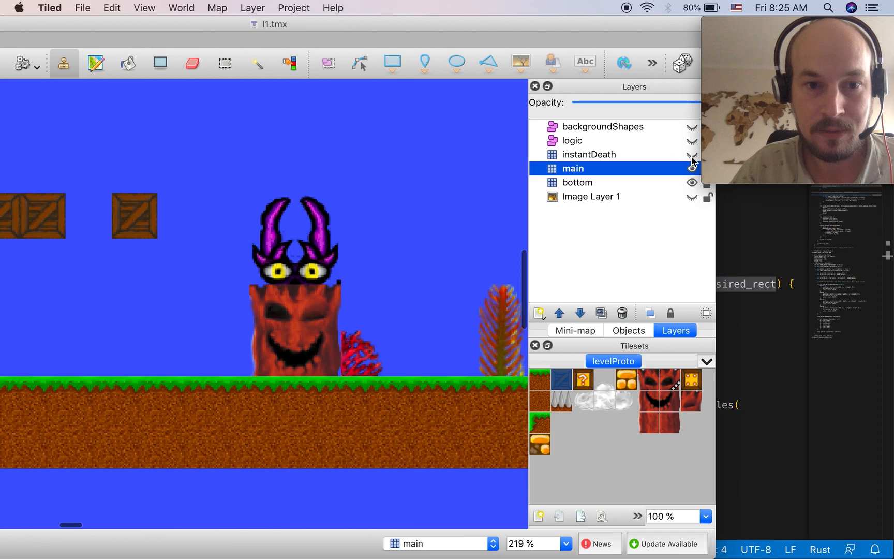
Hide the main layer, leaving only the plant decorations visible.
left_click(692, 169)
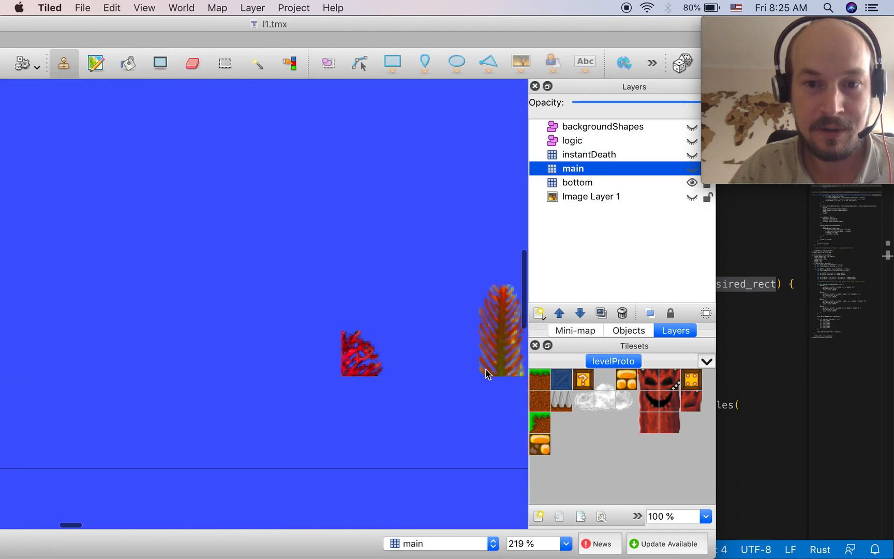
mouse_move(388, 359)
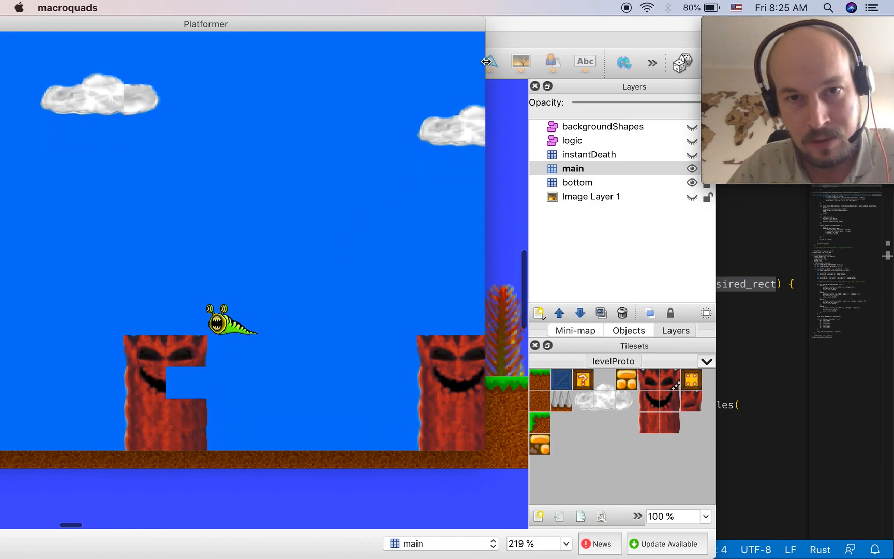
mouse_move(471, 73)
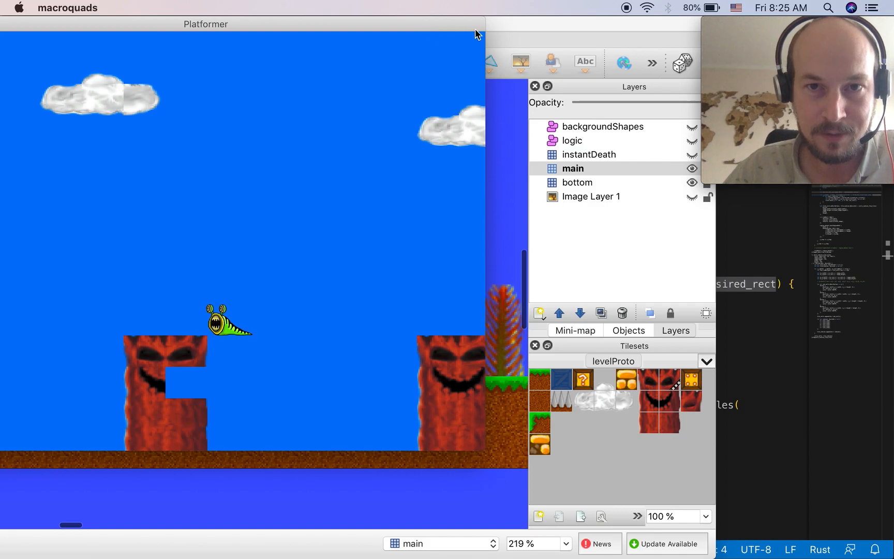
mouse_move(499, 37)
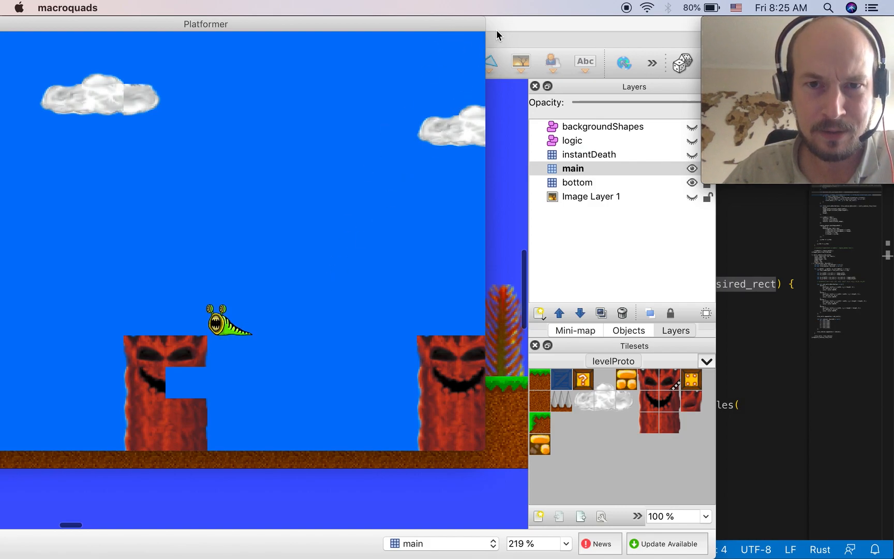
mouse_move(418, 124)
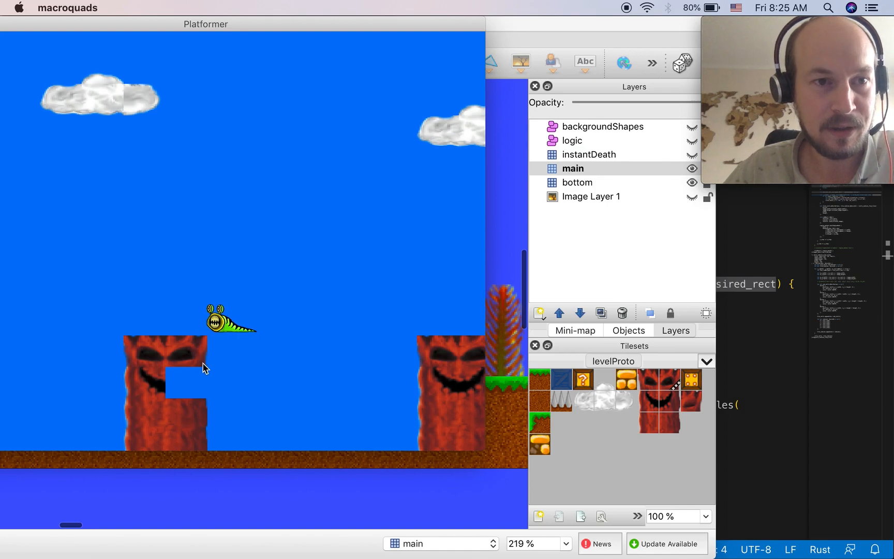
mouse_move(295, 15)
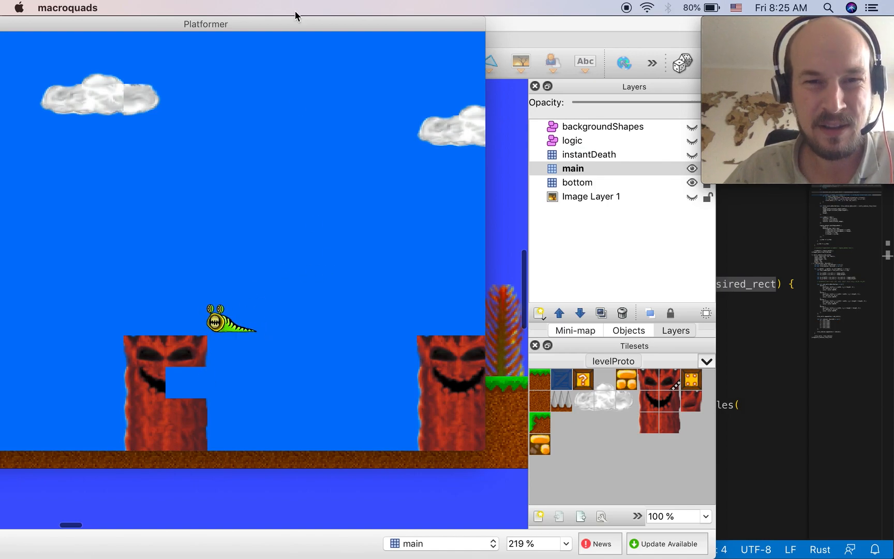
Move the Platformer window aside after spotting the missing tree monster tile.
left_click_drag(205, 24, 369, 24)
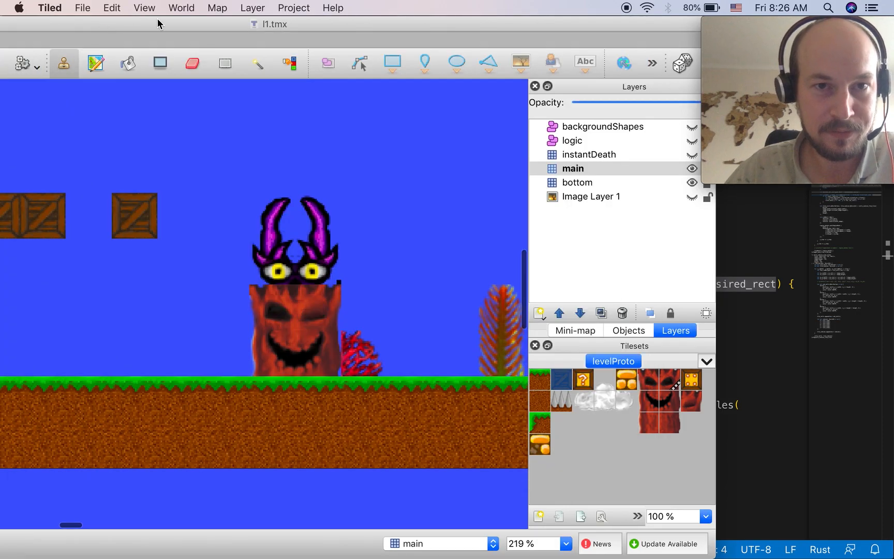
mouse_move(409, 24)
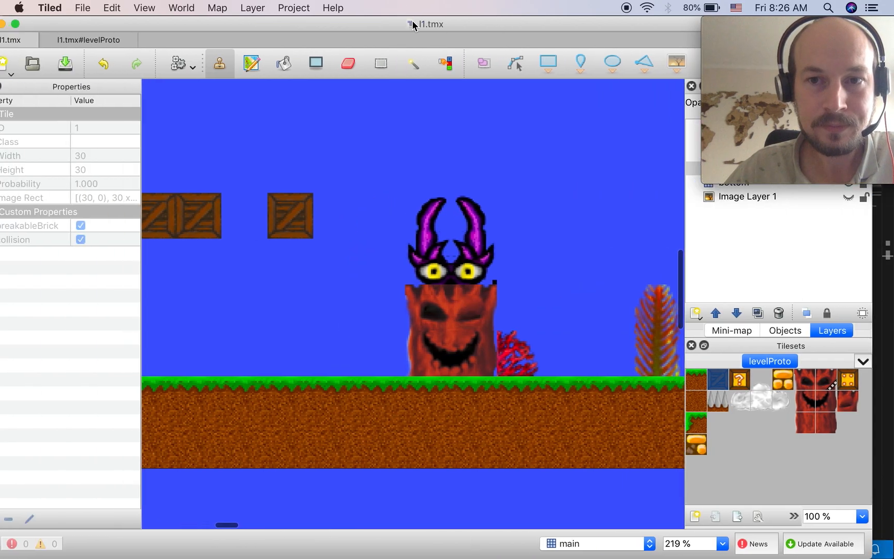
Open the levelProto tileset tab showing a grass tile's collision property.
left_click(542, 400)
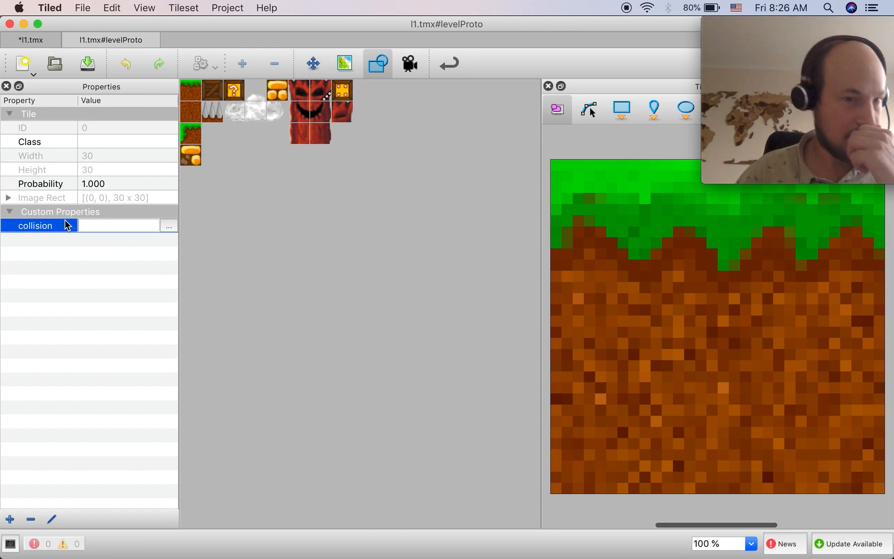
mouse_move(104, 249)
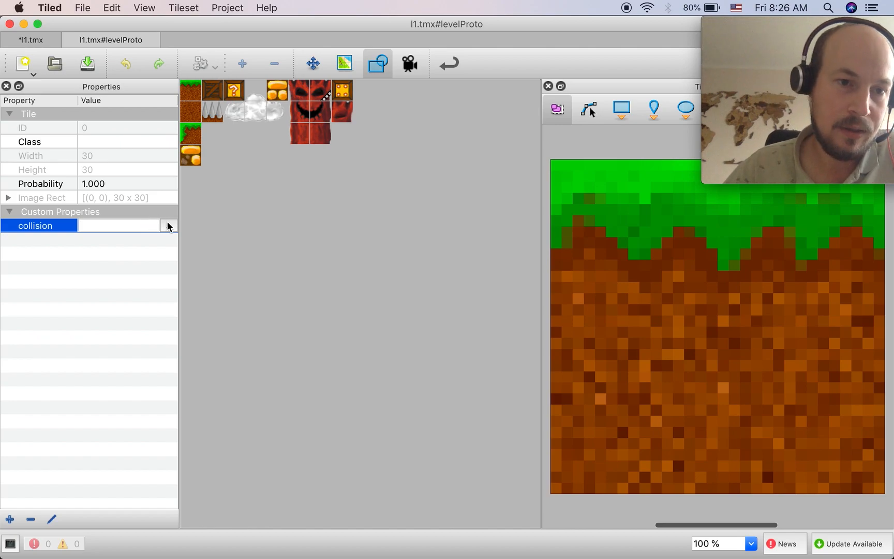
left_click(168, 226)
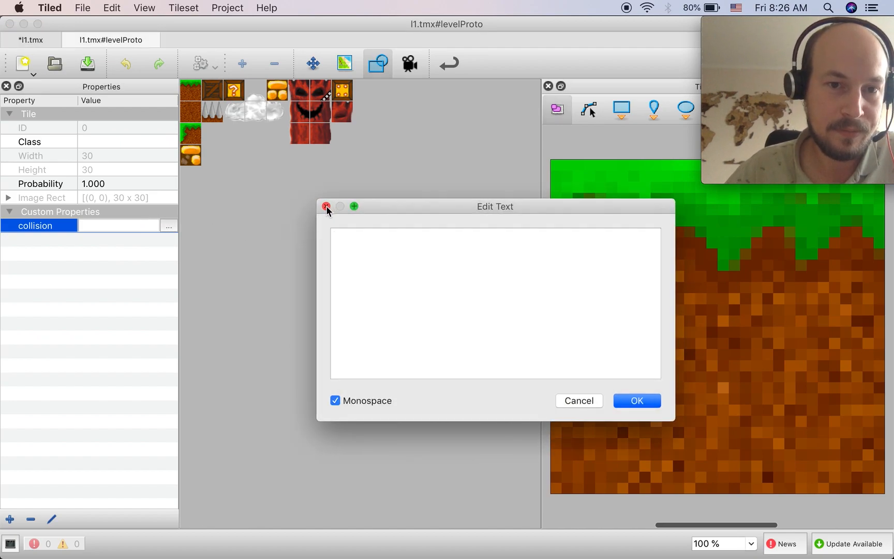
left_click(327, 206)
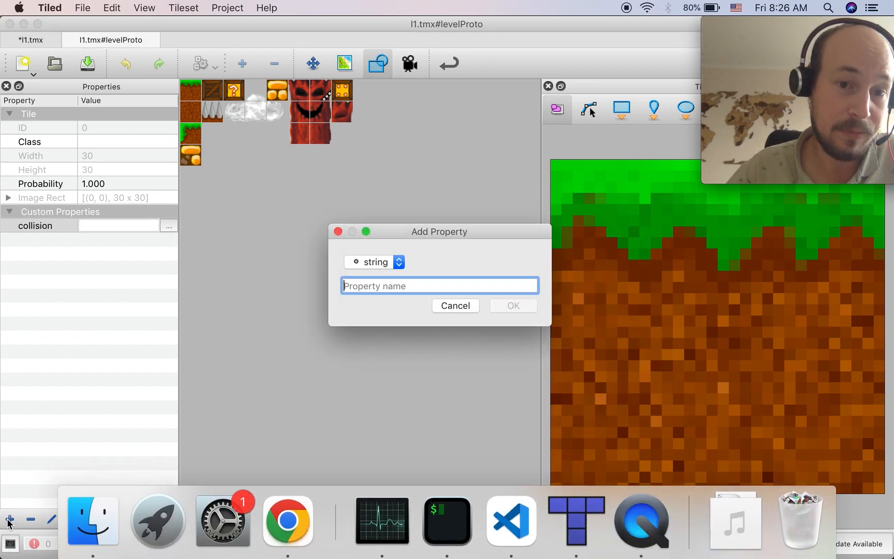
left_click(374, 262)
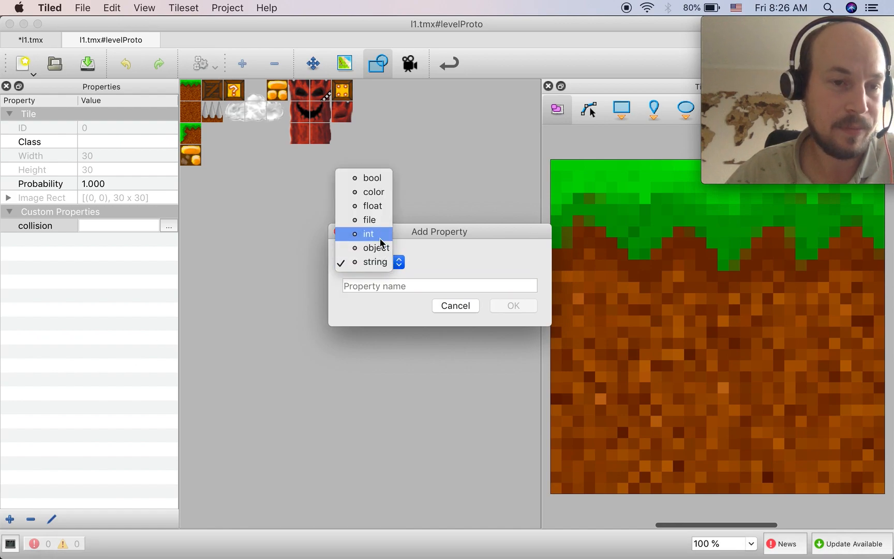
mouse_move(371, 206)
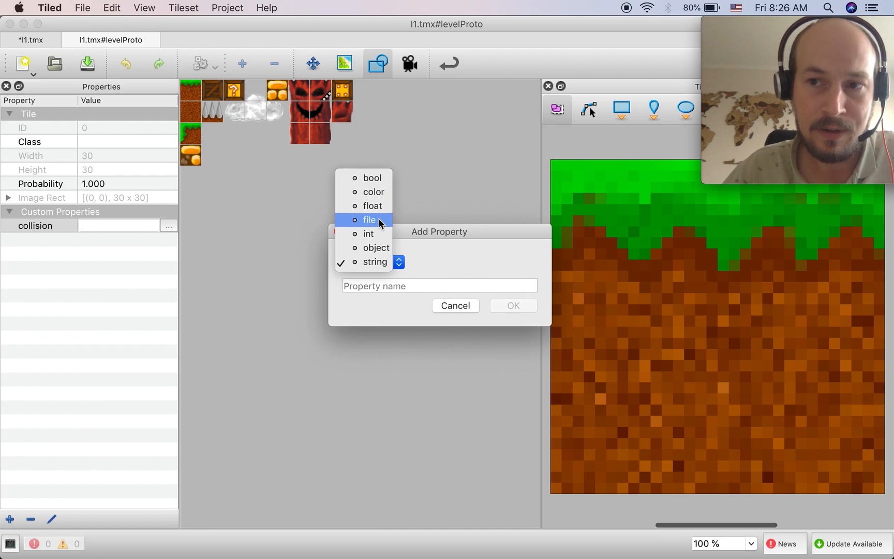
mouse_move(375, 248)
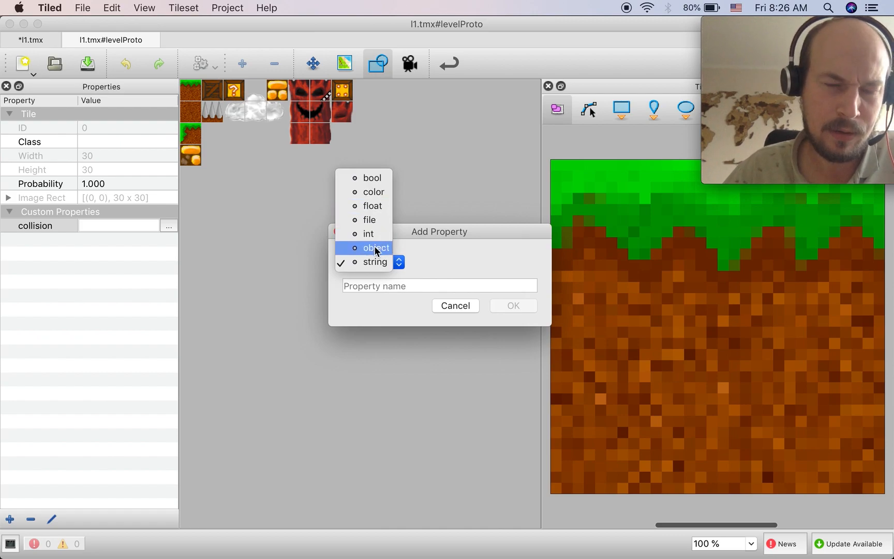
mouse_move(371, 206)
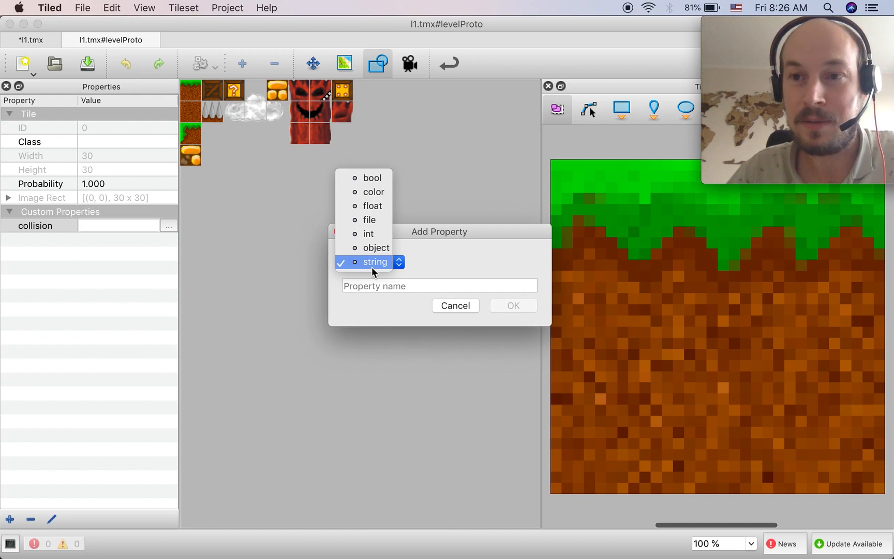
left_click(375, 262)
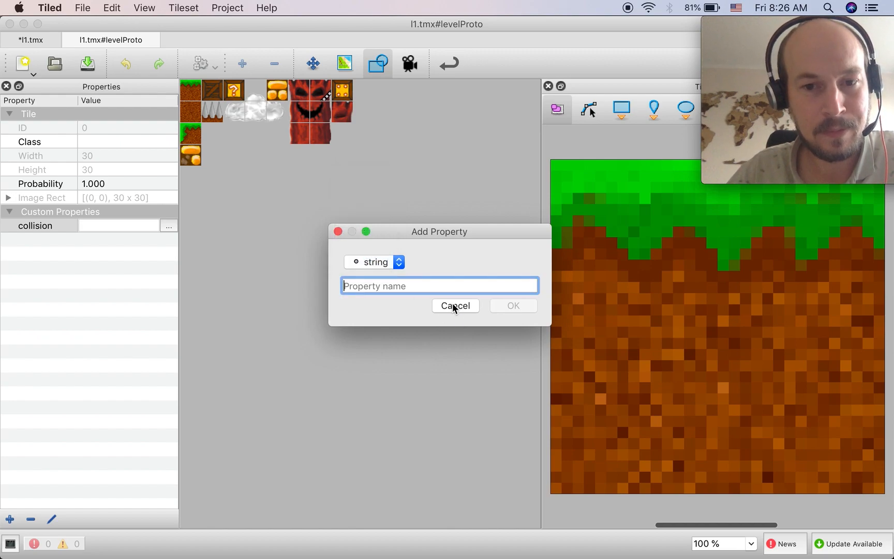
left_click(454, 305)
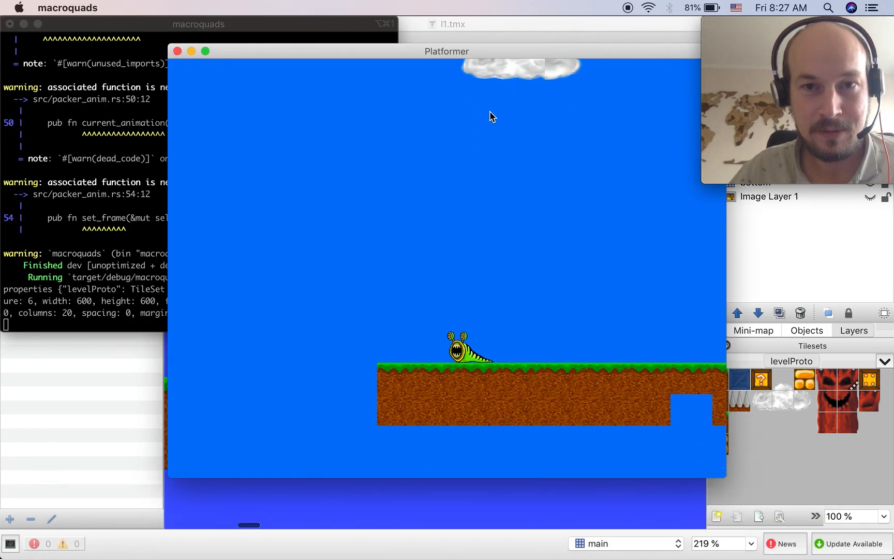
mouse_move(416, 528)
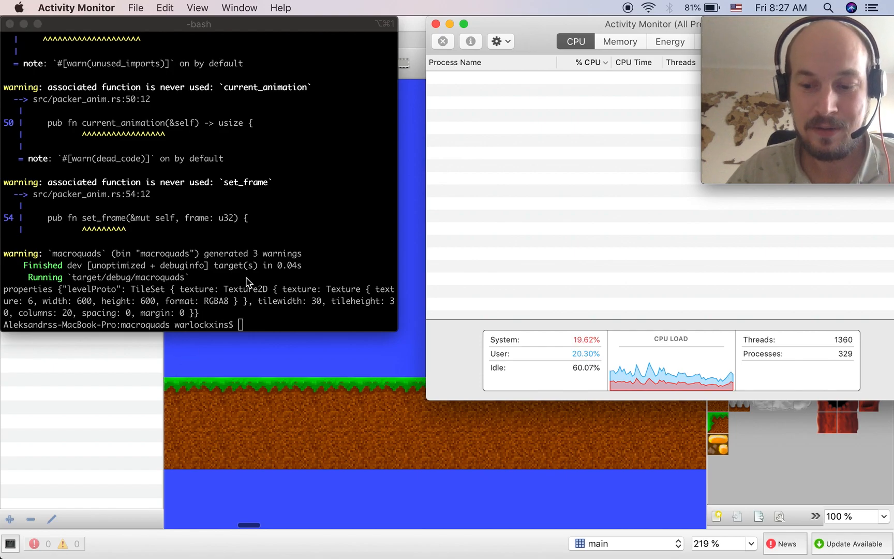
Relaunch the game as an optimized build with cargo run --release.
type("cargo run")
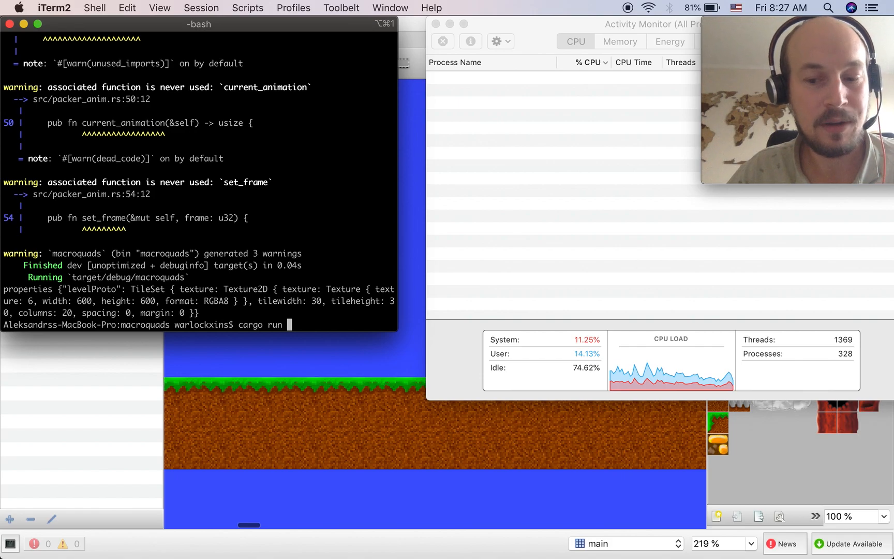
type("--re")
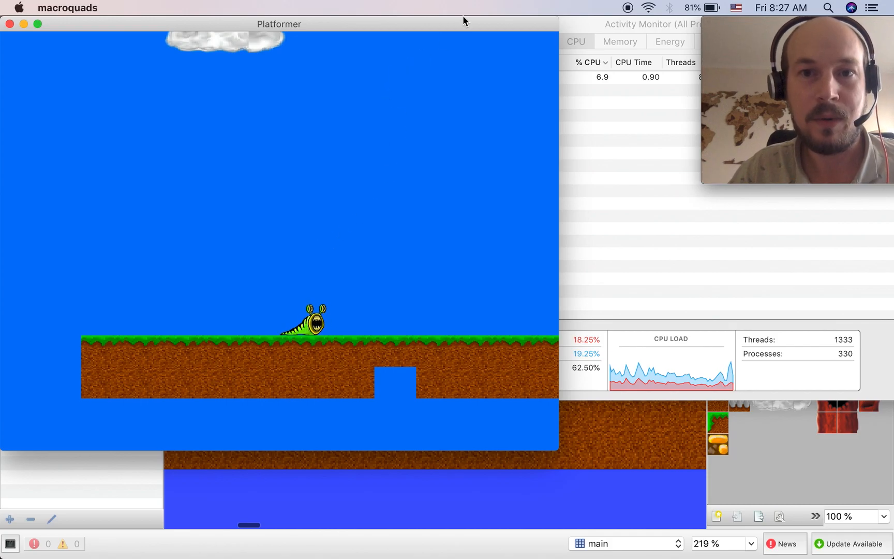
mouse_move(450, 25)
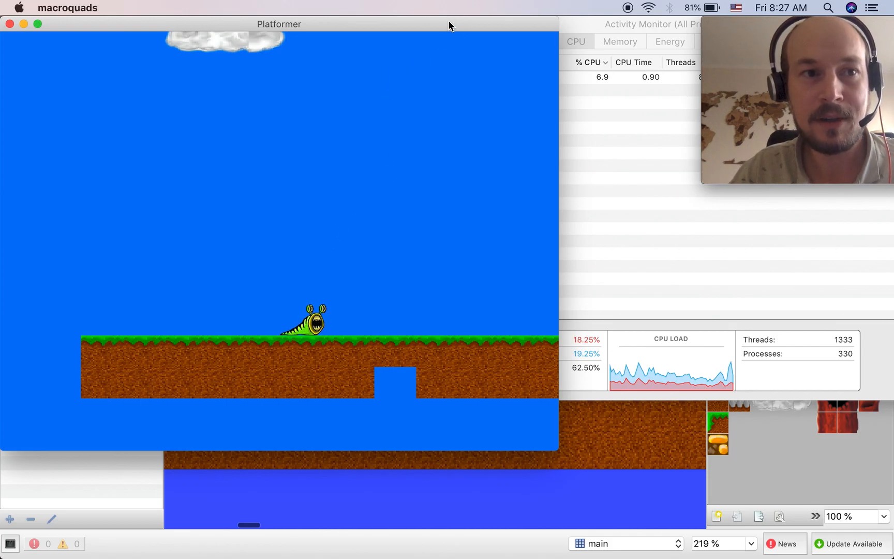
mouse_move(384, 248)
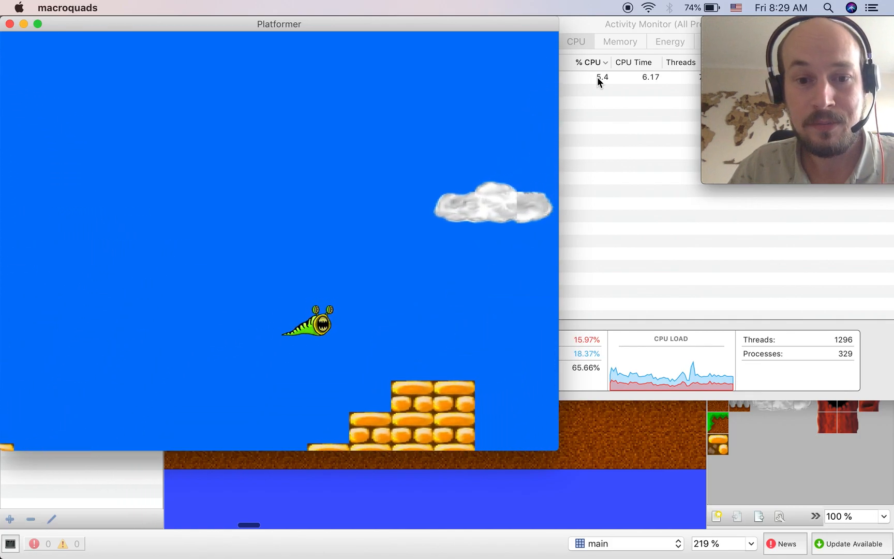
Bring VS Code back to the front after playing through the release build at 5–7% CPU.
left_click(476, 522)
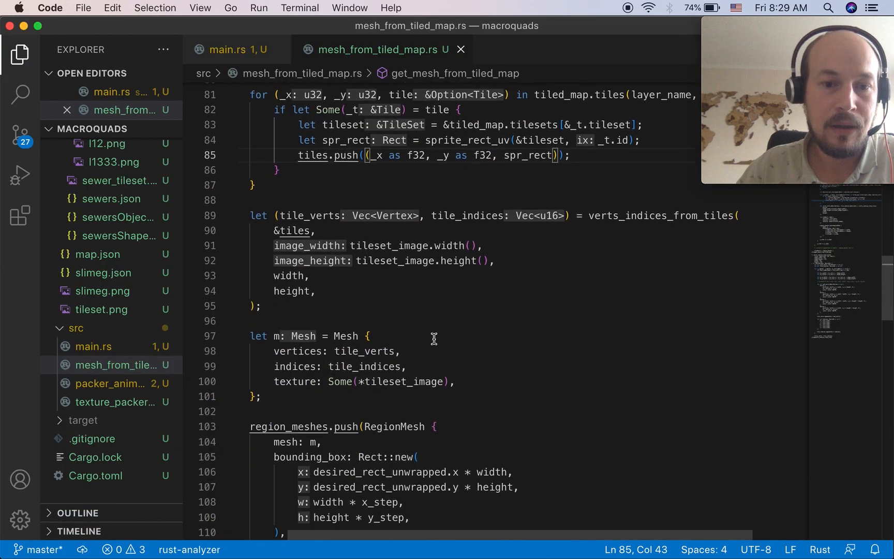
Scroll through mesh_from_tiled_map.rs, then move to main.rs with its tile_mesh.render calls.
scroll("down", 3)
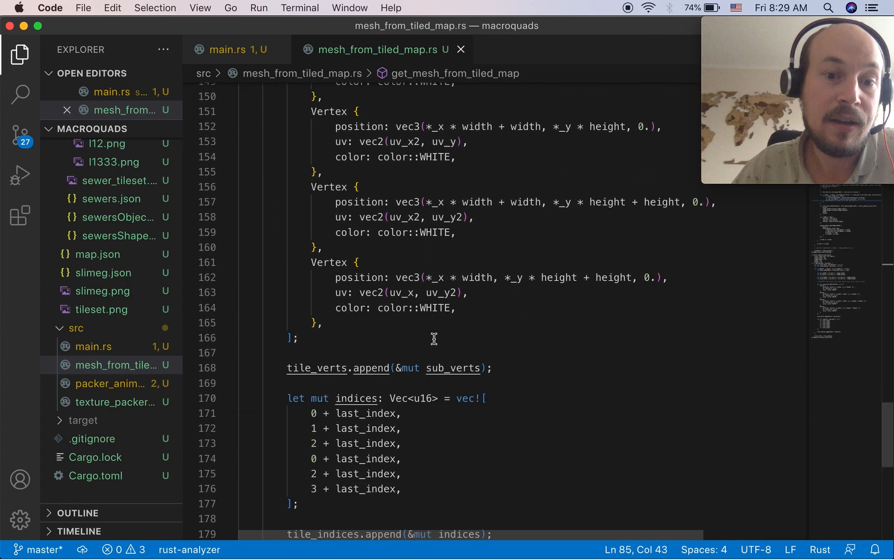
scroll("down", 3)
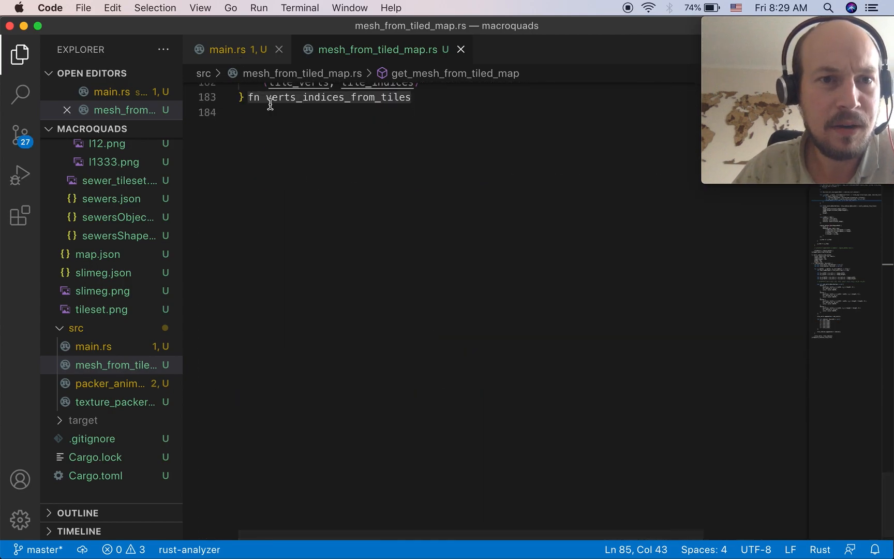
left_click(234, 48)
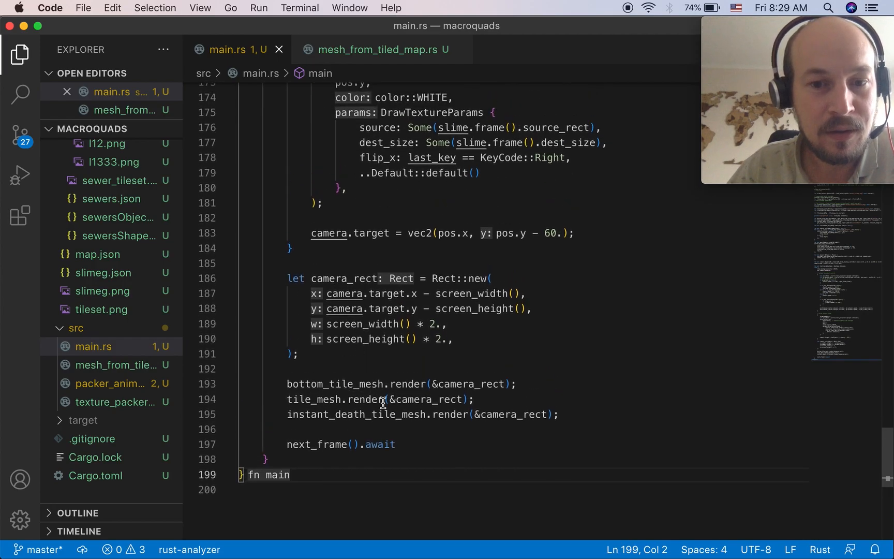
mouse_move(393, 400)
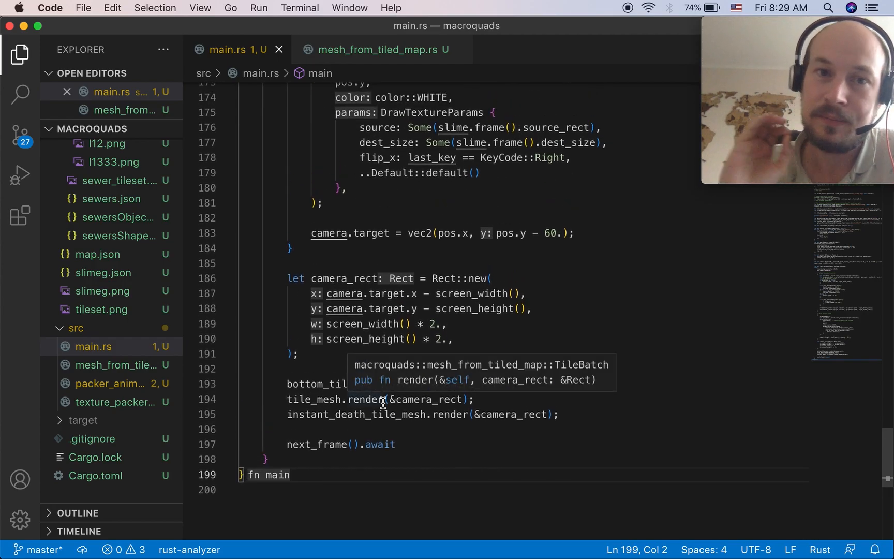